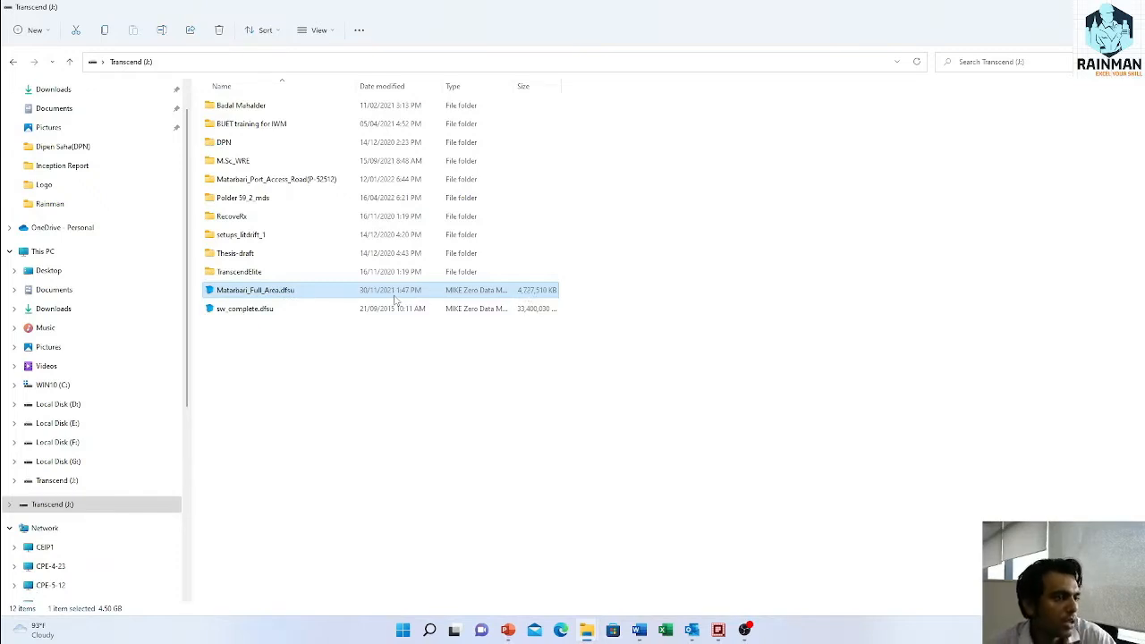
{"action": "mouse_move", "coordinate": [255, 290]}
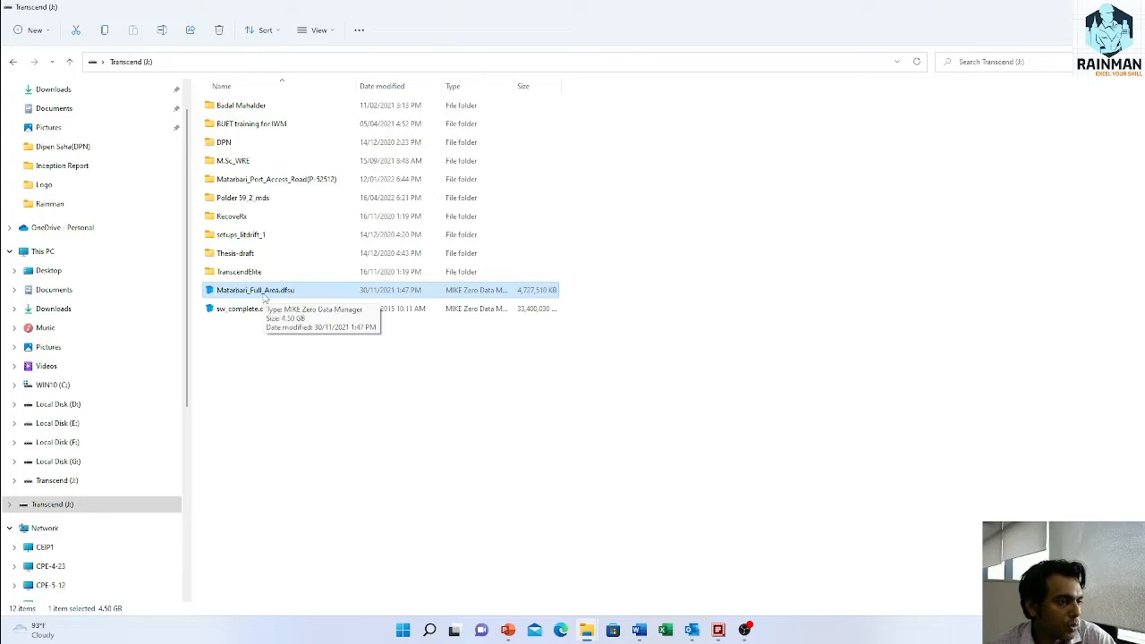
Open Matarbari_Full_Area.dfsu from File Explorer with MIKE Zero 2022 Data Manager
{"action": "right_click", "coordinate": [255, 289]}
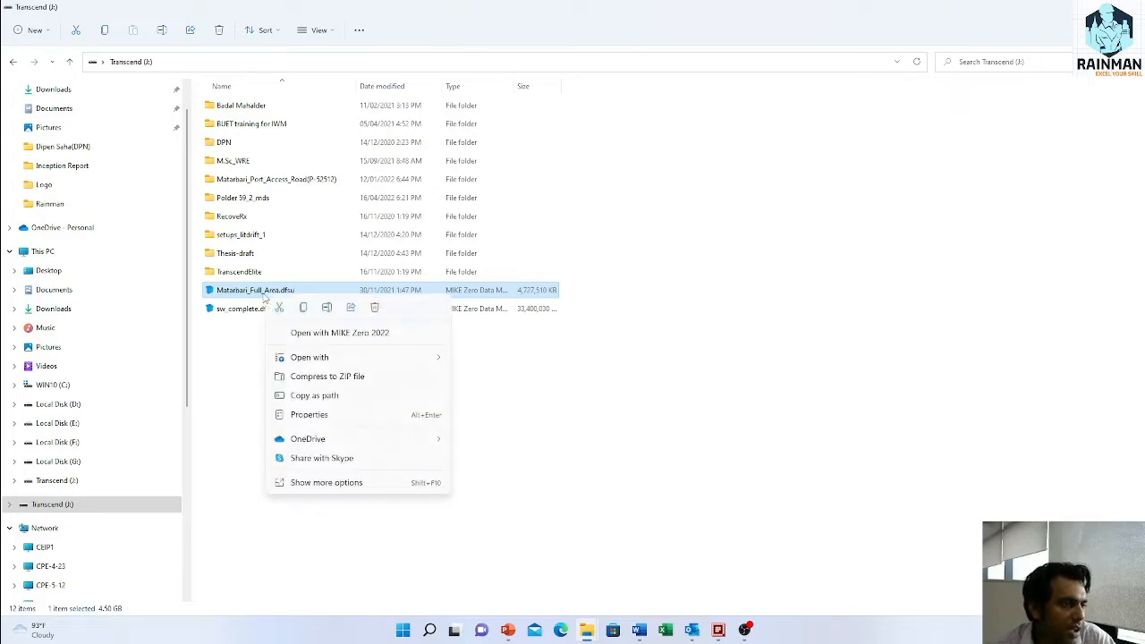
{"action": "left_click", "coordinate": [309, 357]}
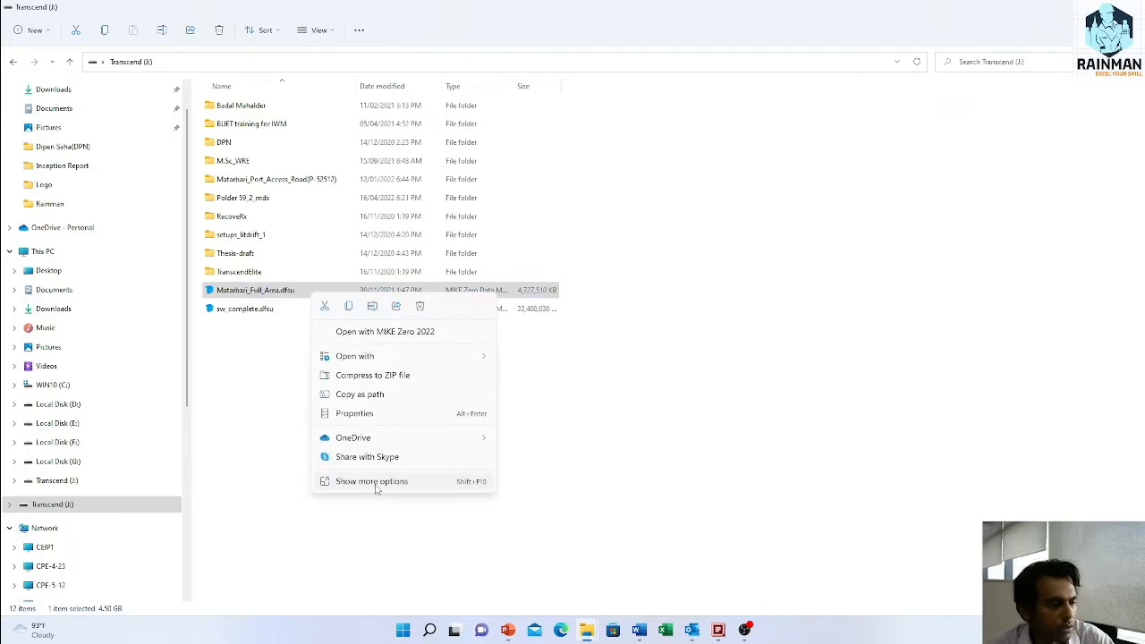
{"action": "left_click", "coordinate": [370, 481]}
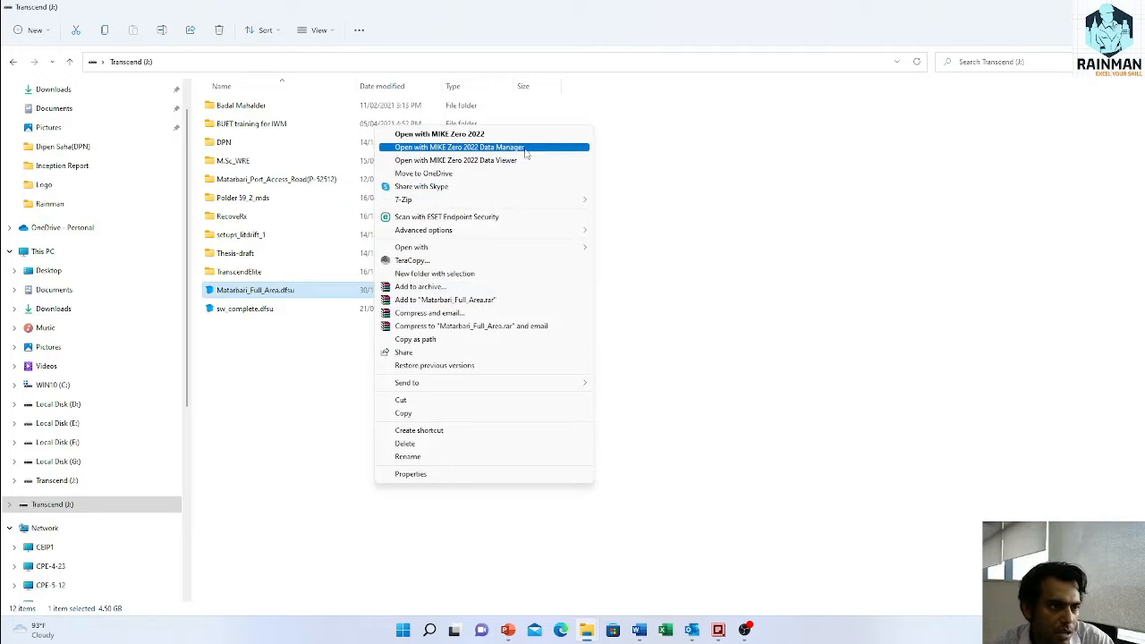
{"action": "left_click", "coordinate": [457, 147]}
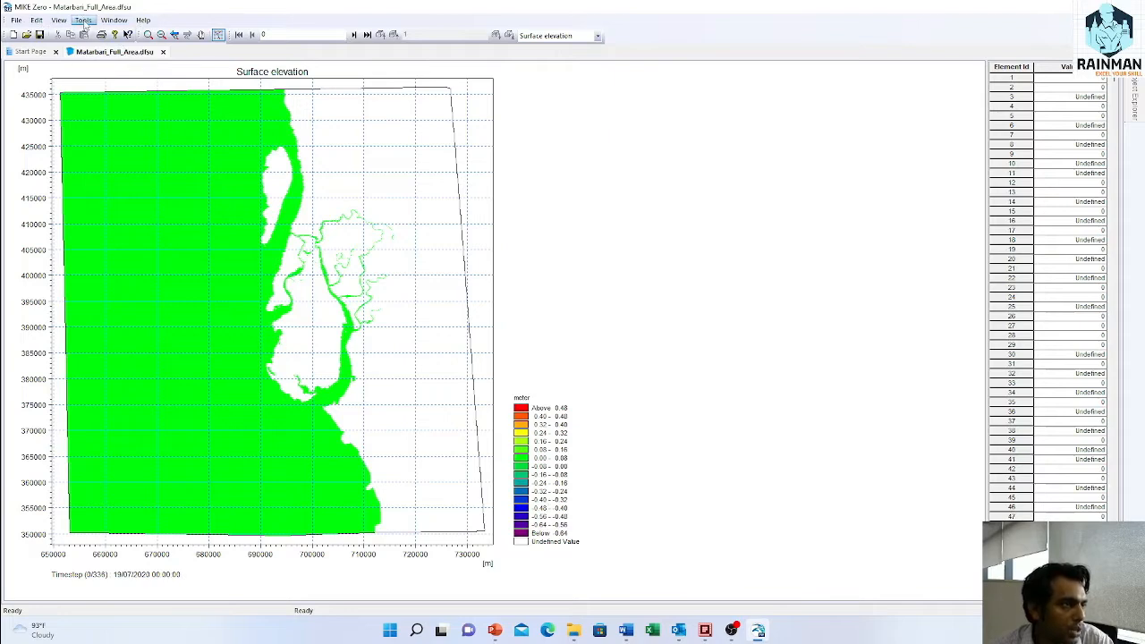
Run Calculate statistics on the Matarbari_Full_Area surface elevation result
{"action": "left_click", "coordinate": [82, 20]}
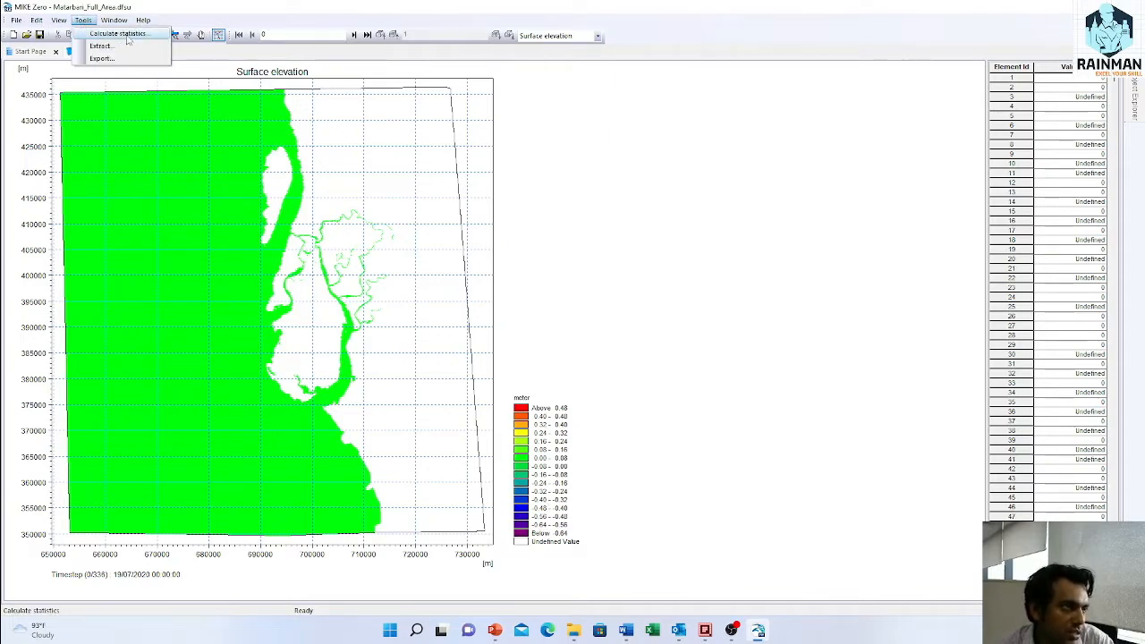
{"action": "left_click", "coordinate": [117, 33]}
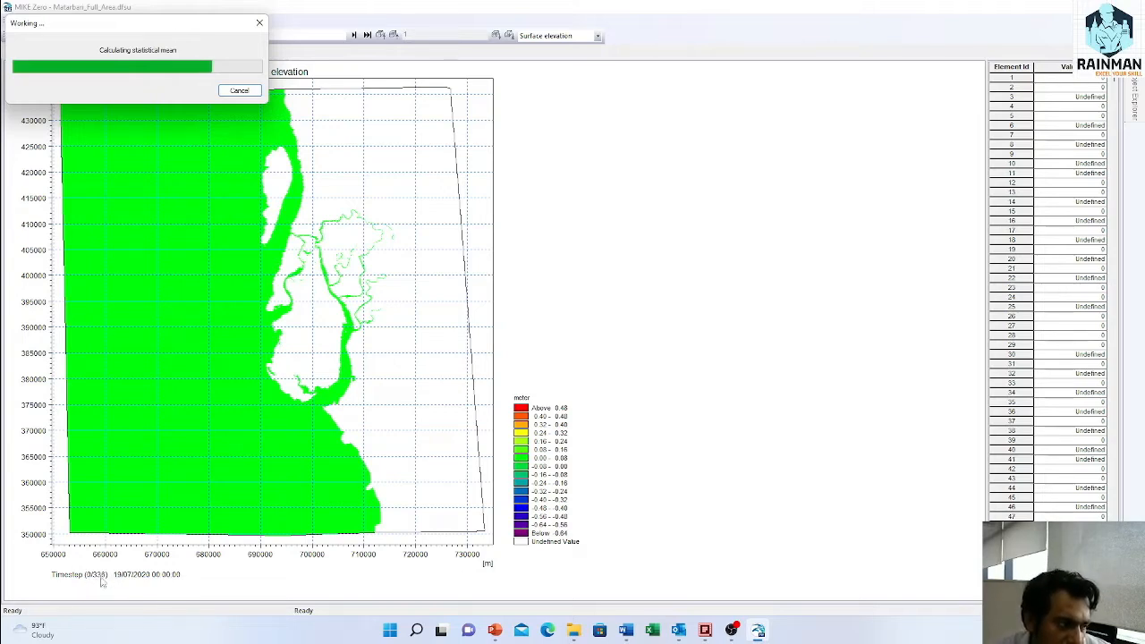
{"action": "mouse_move", "coordinate": [142, 487]}
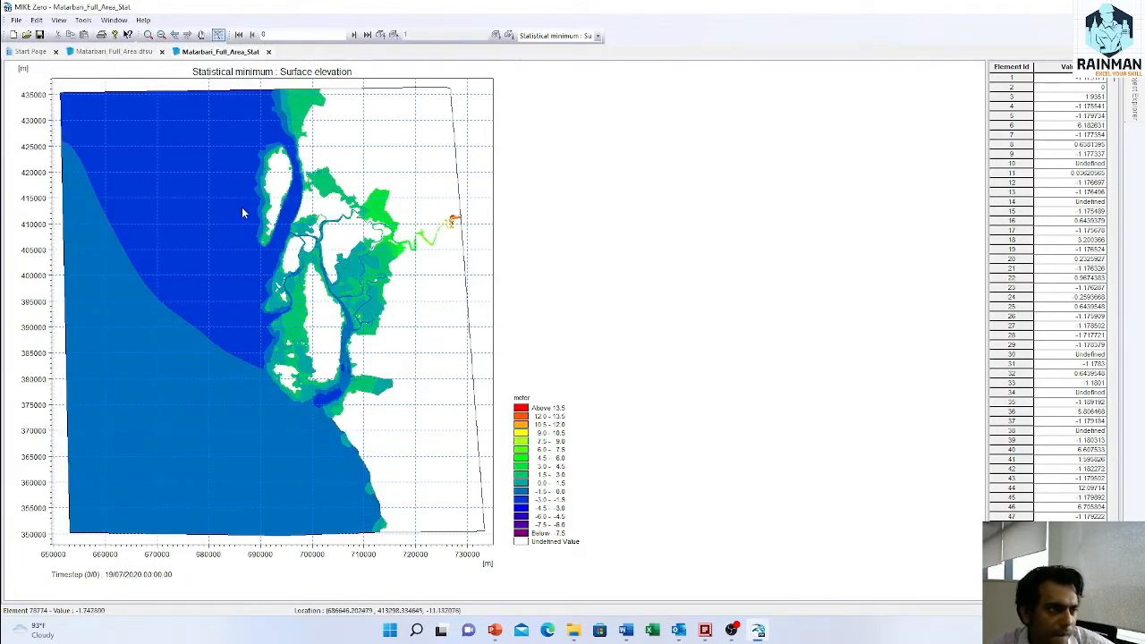
{"action": "mouse_move", "coordinate": [348, 186]}
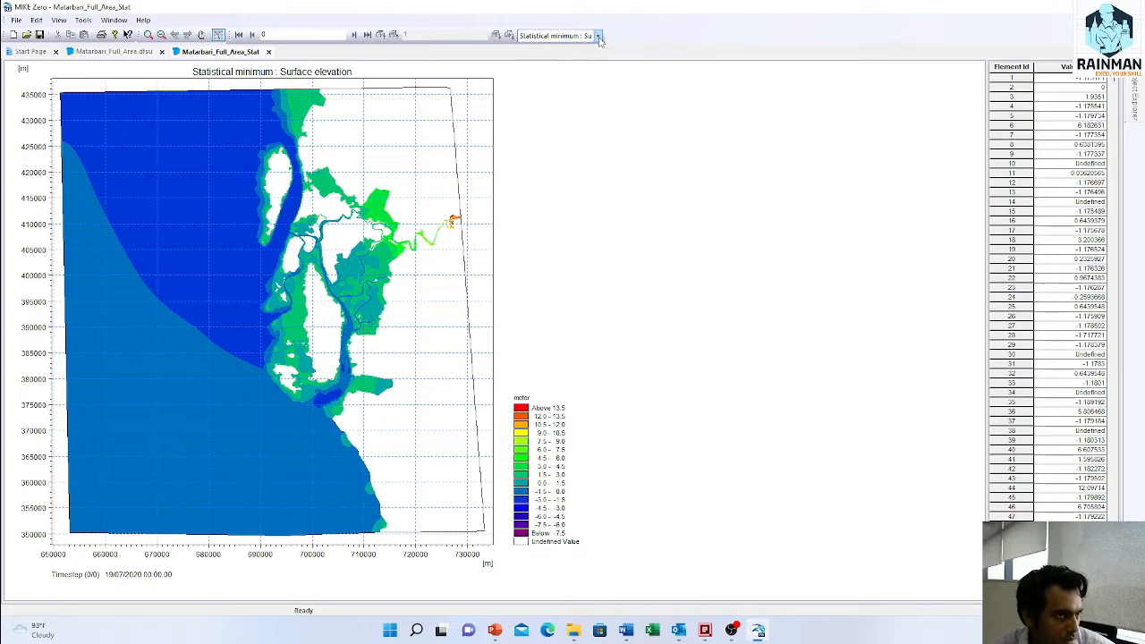
Display the statistical maximum and then mean surface elevation maps from the item list
{"action": "left_click", "coordinate": [597, 36]}
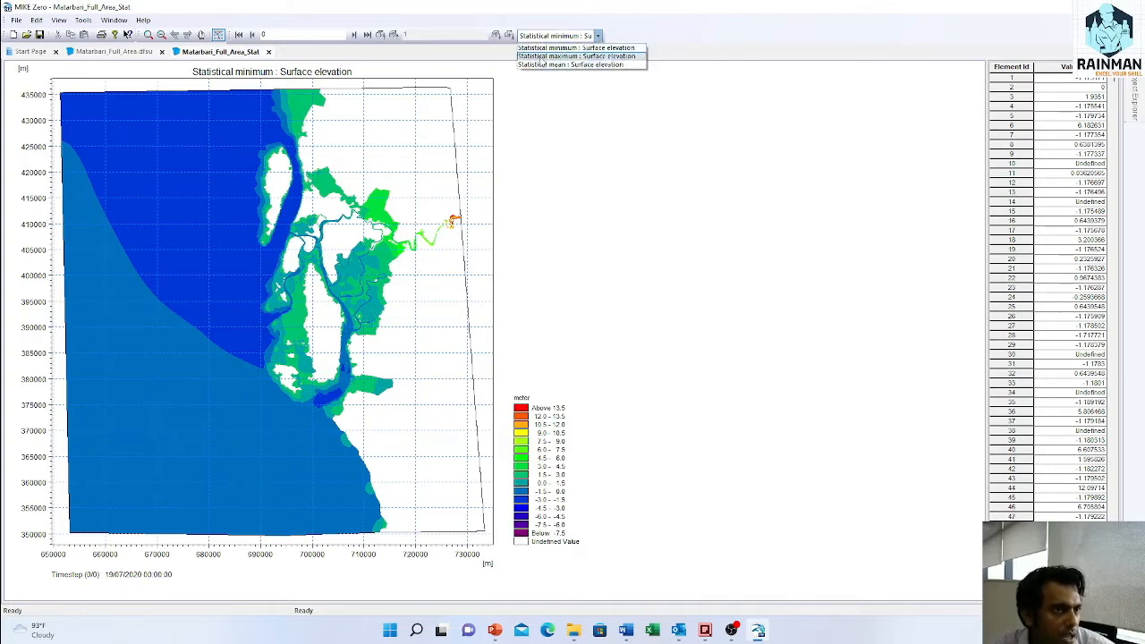
{"action": "left_click", "coordinate": [576, 55]}
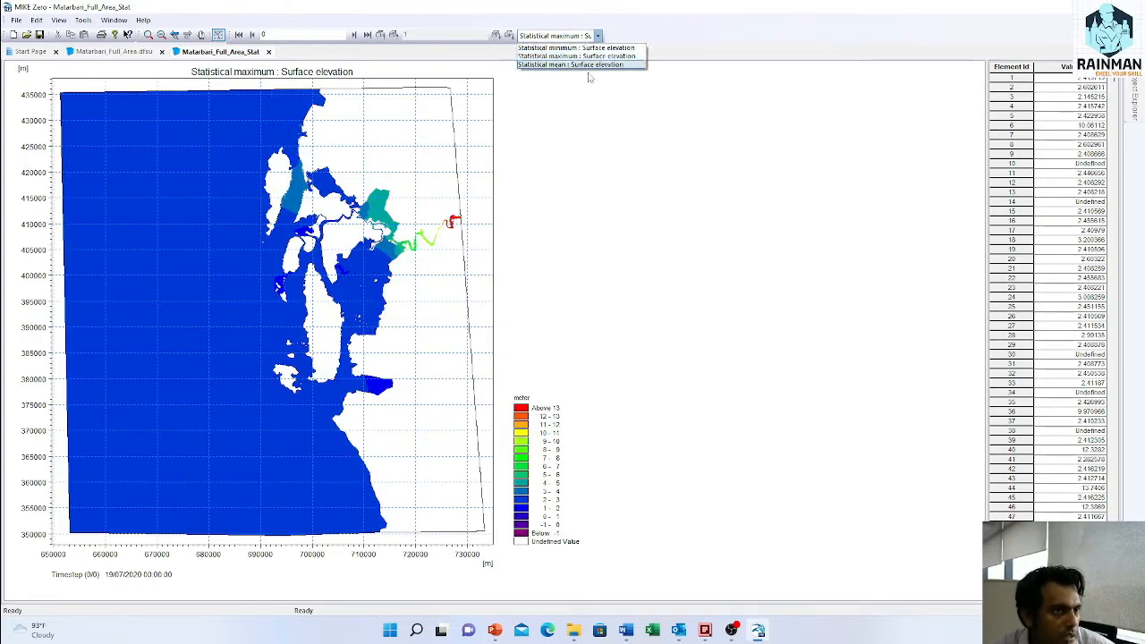
{"action": "left_click", "coordinate": [571, 64]}
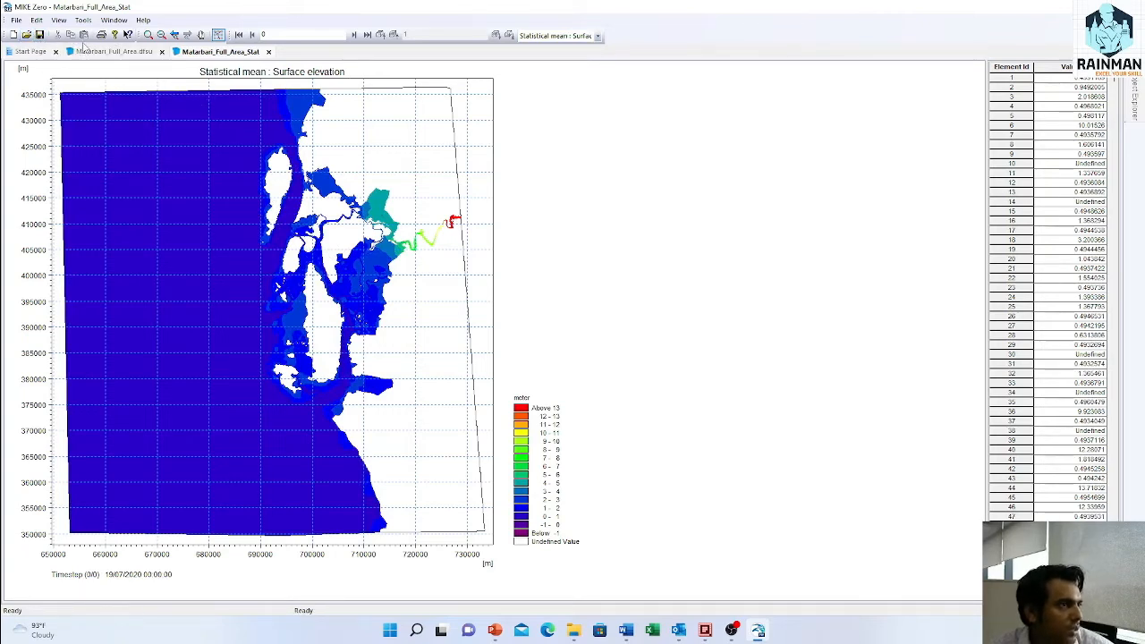
{"action": "left_click", "coordinate": [16, 20]}
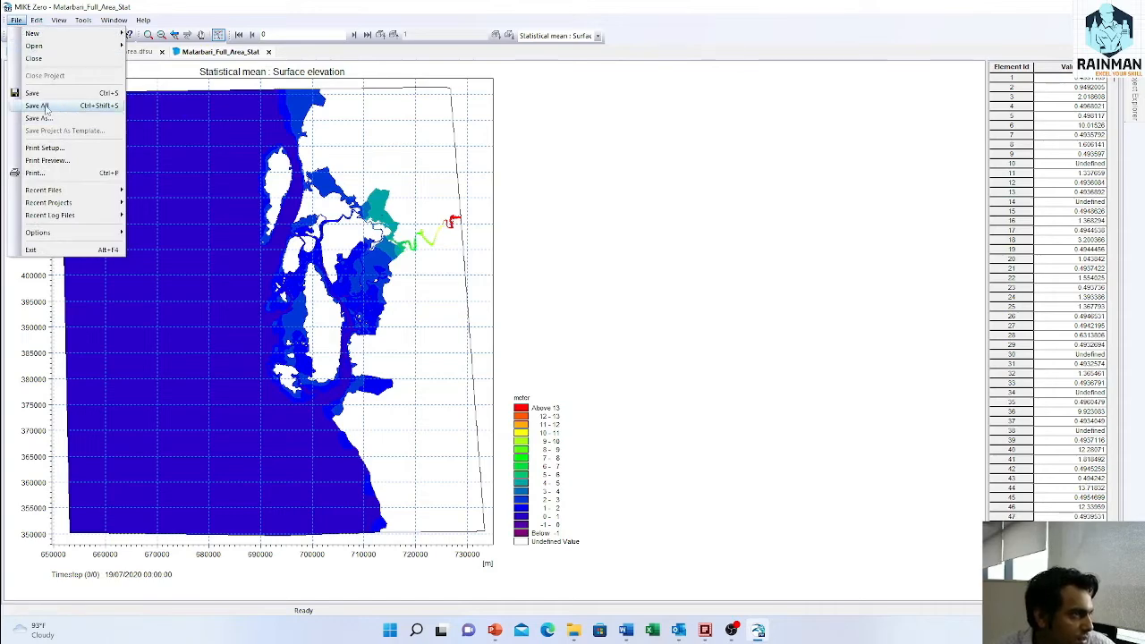
Save the statistics result to the Desktop as stat.dfsu via Save As
{"action": "left_click", "coordinate": [37, 117]}
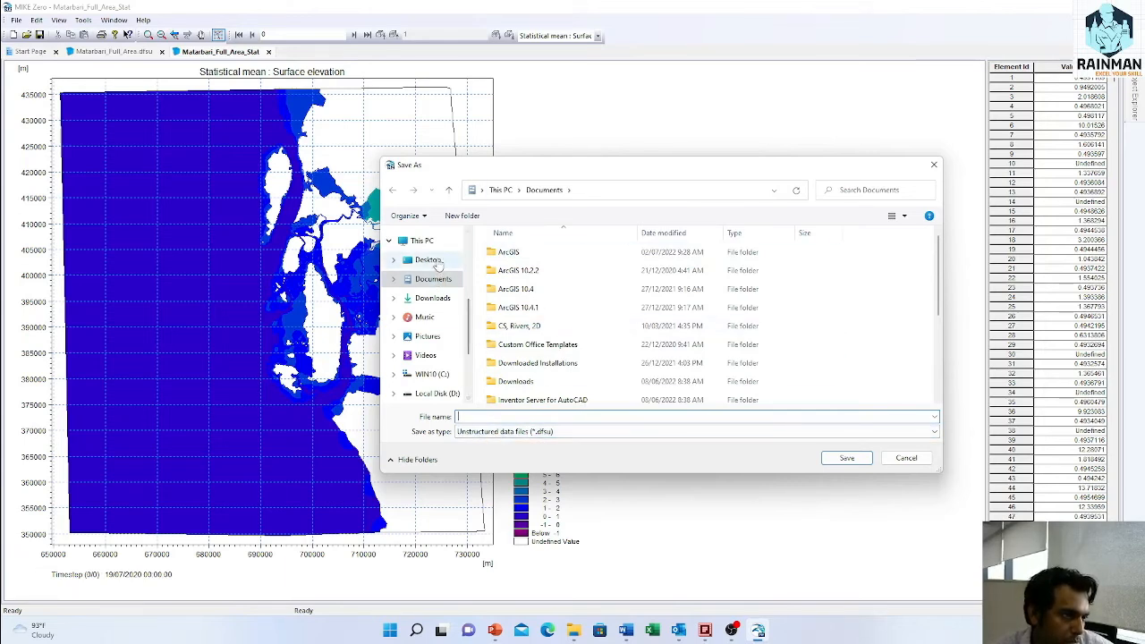
{"action": "left_click", "coordinate": [427, 259]}
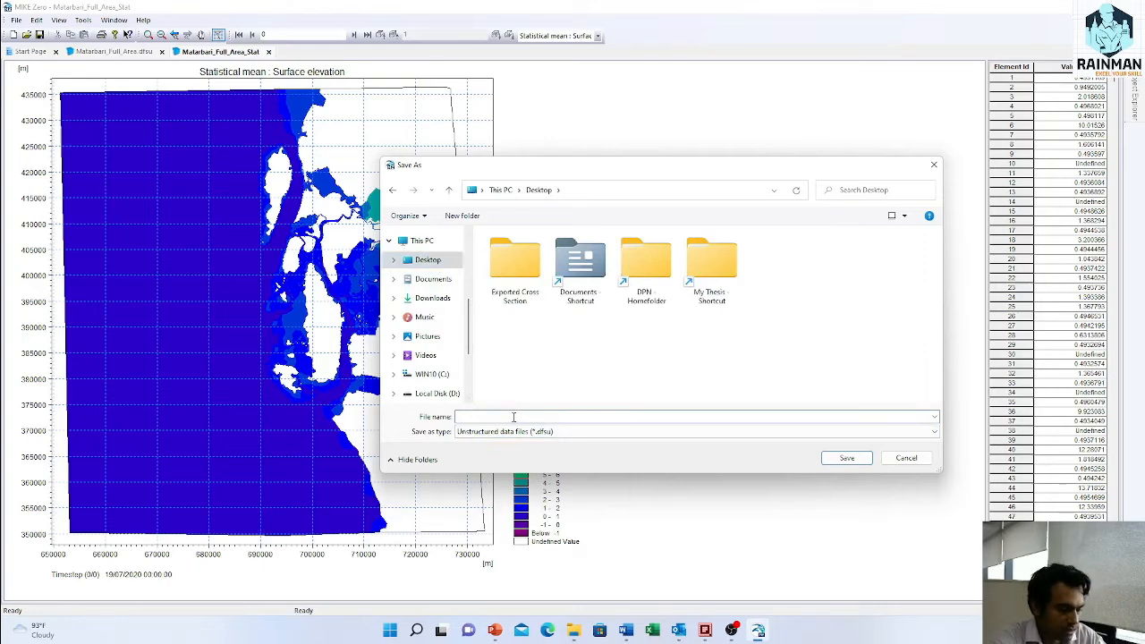
{"action": "type", "text": "stat"}
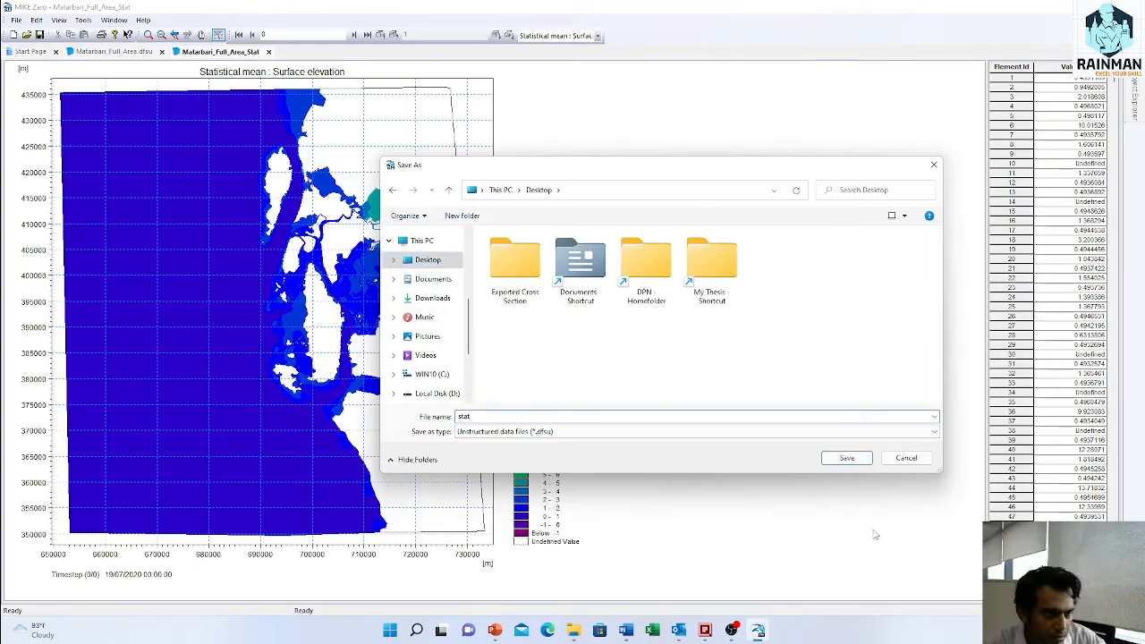
{"action": "left_click", "coordinate": [845, 457]}
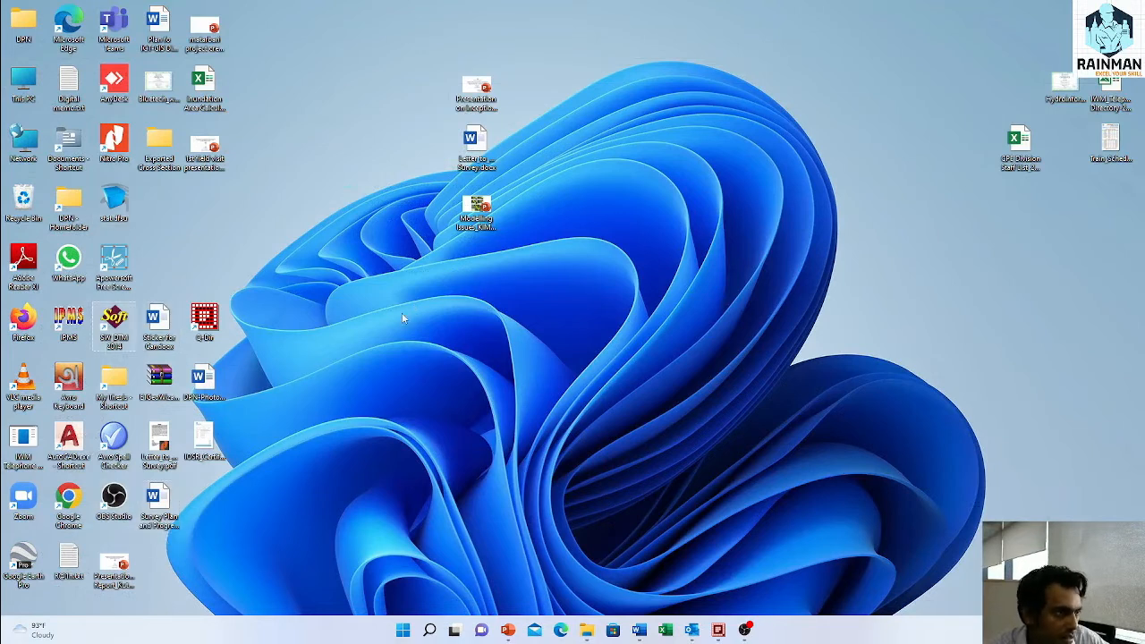
{"action": "mouse_move", "coordinate": [113, 201]}
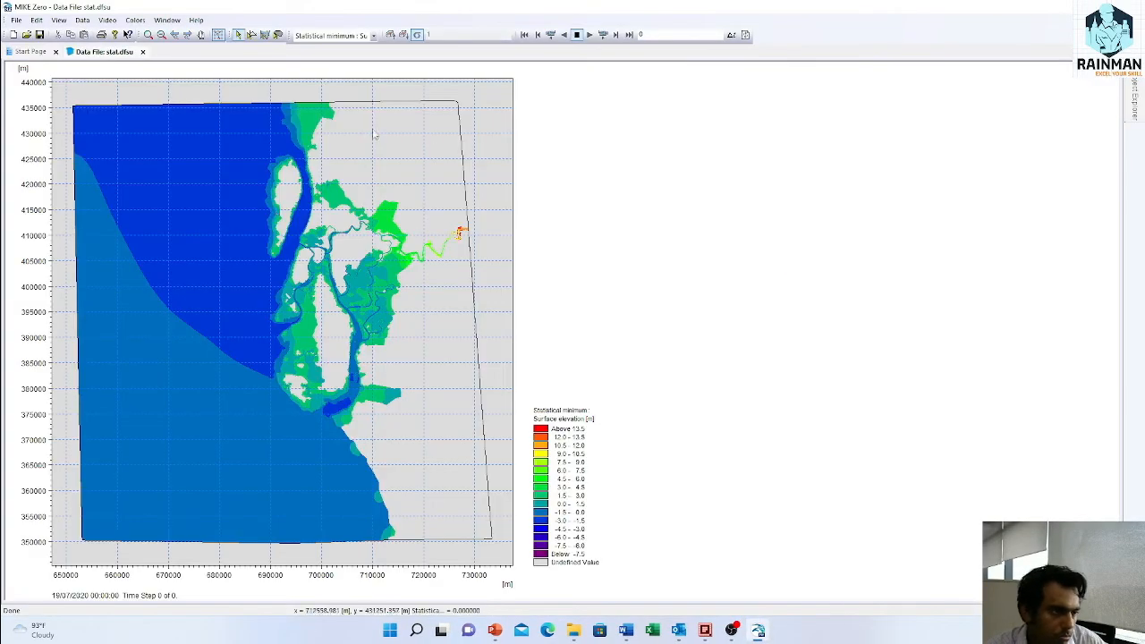
{"action": "mouse_move", "coordinate": [271, 221]}
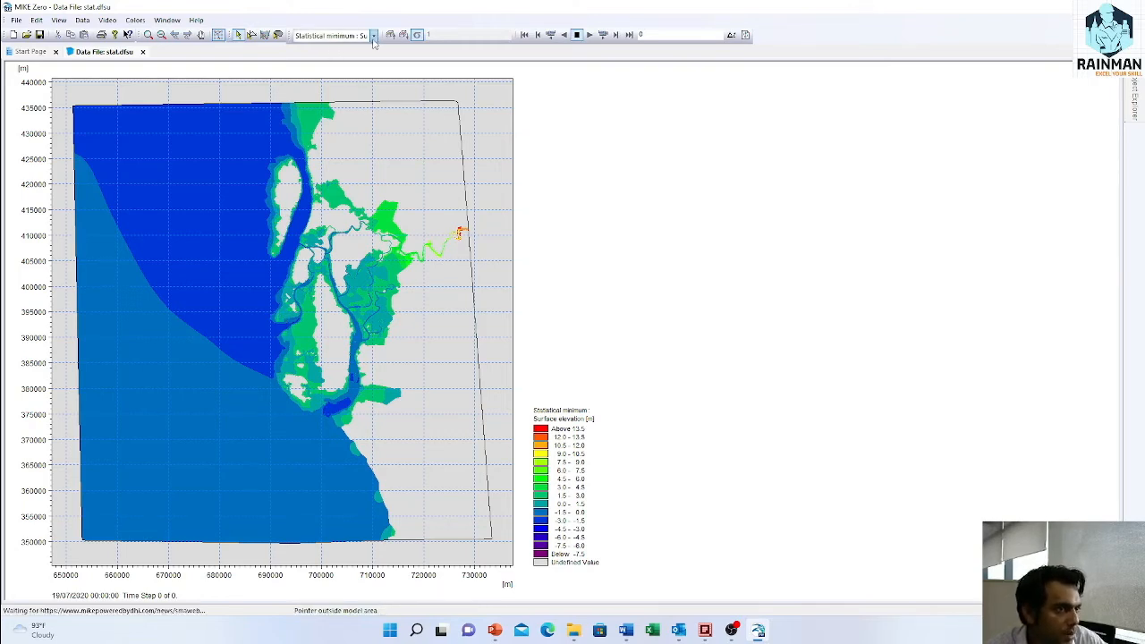
In the reopened stat.dfsu, display the statistical maximum and then mean surface elevation
{"action": "left_click", "coordinate": [351, 56]}
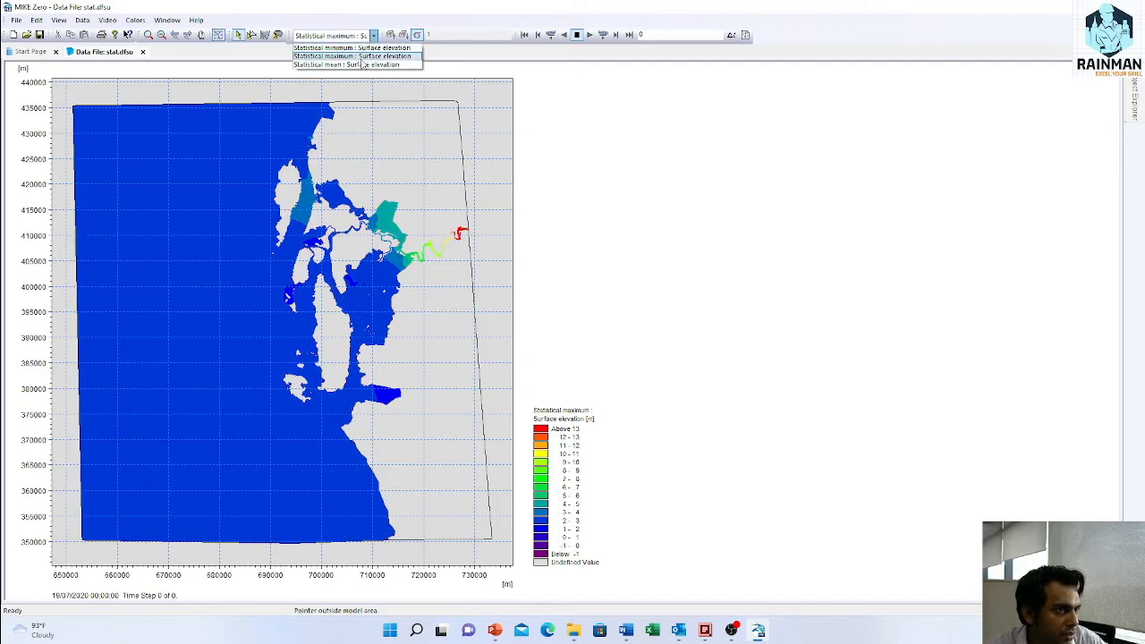
{"action": "left_click", "coordinate": [347, 65]}
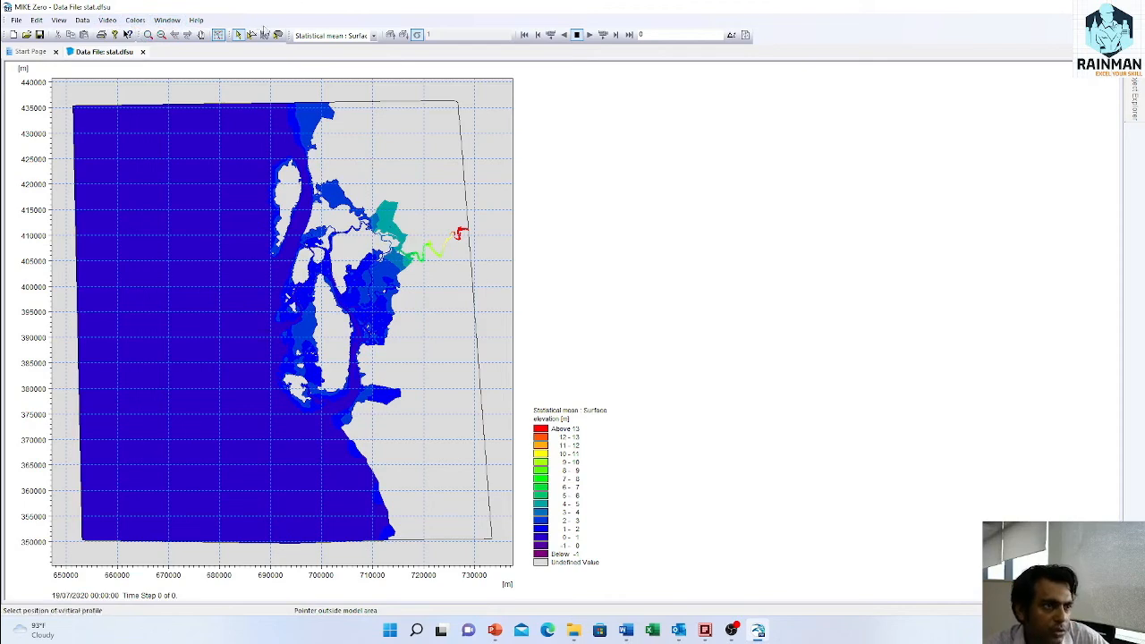
{"action": "left_click", "coordinate": [201, 35]}
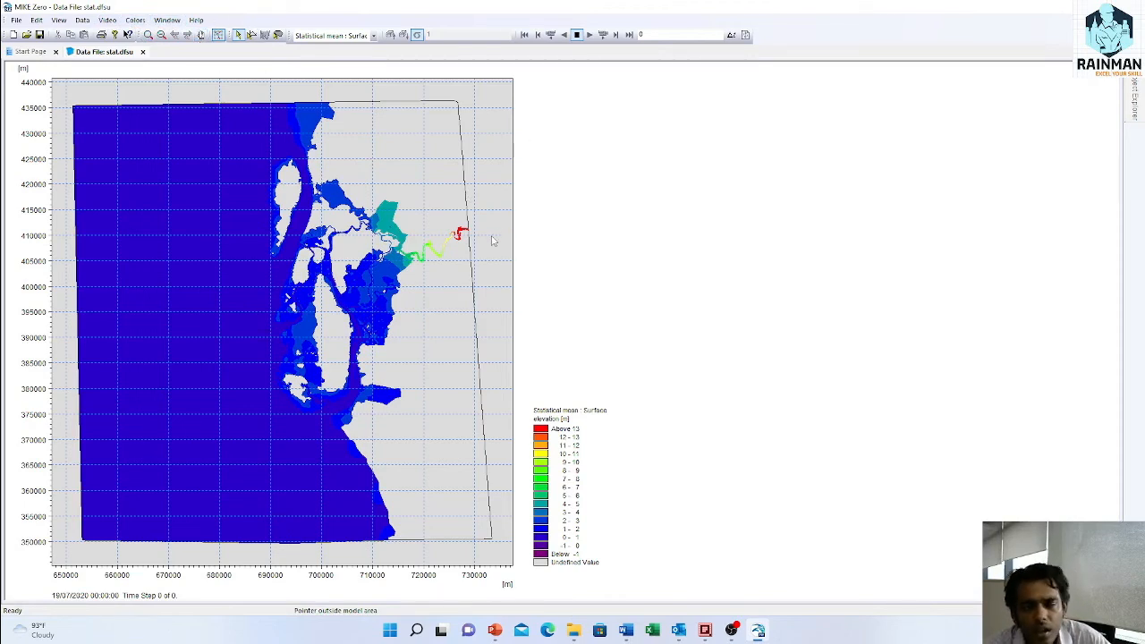
{"action": "mouse_move", "coordinate": [586, 241]}
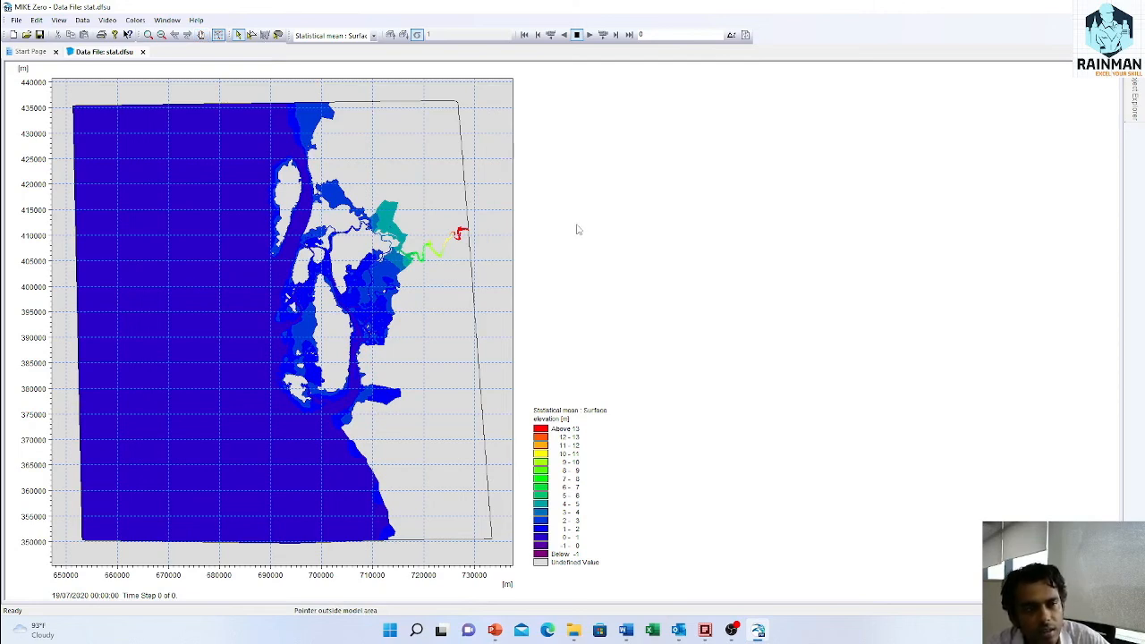
{"action": "mouse_move", "coordinate": [582, 152]}
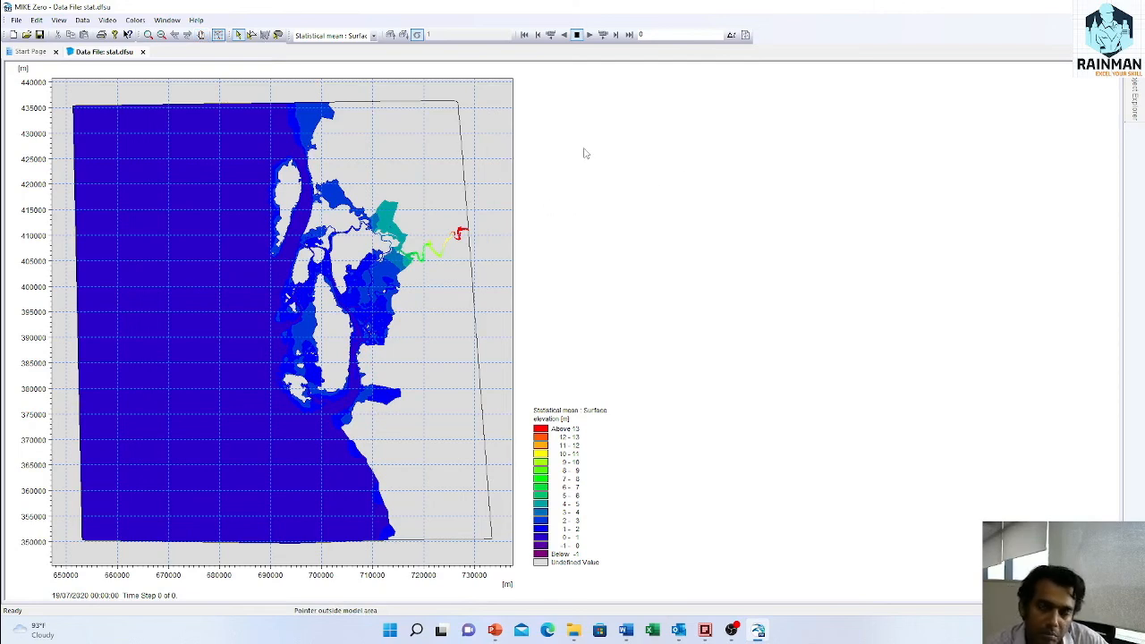
{"action": "mouse_move", "coordinate": [407, 126]}
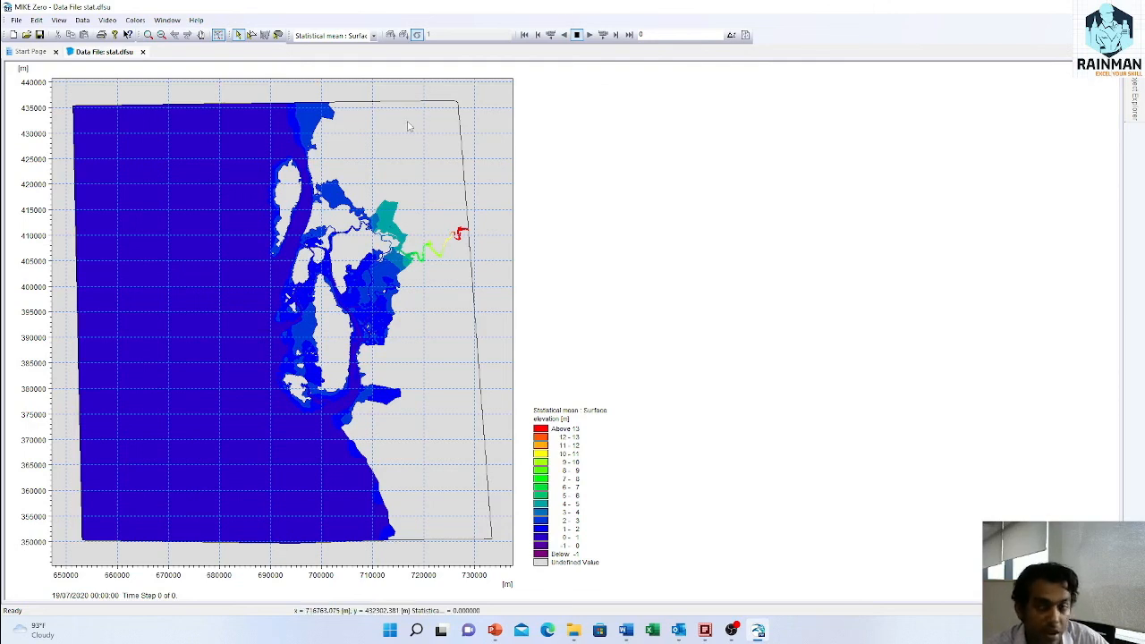